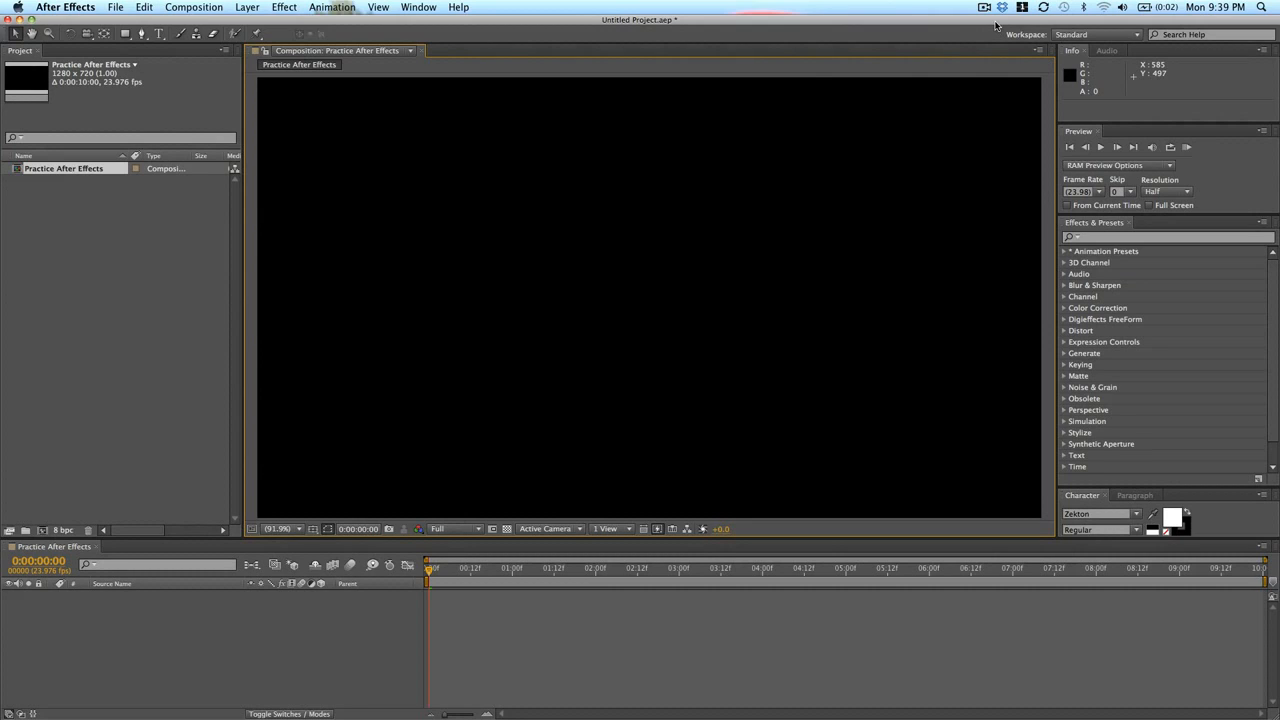
{"action": "mouse_move", "coordinate": [216, 390]}
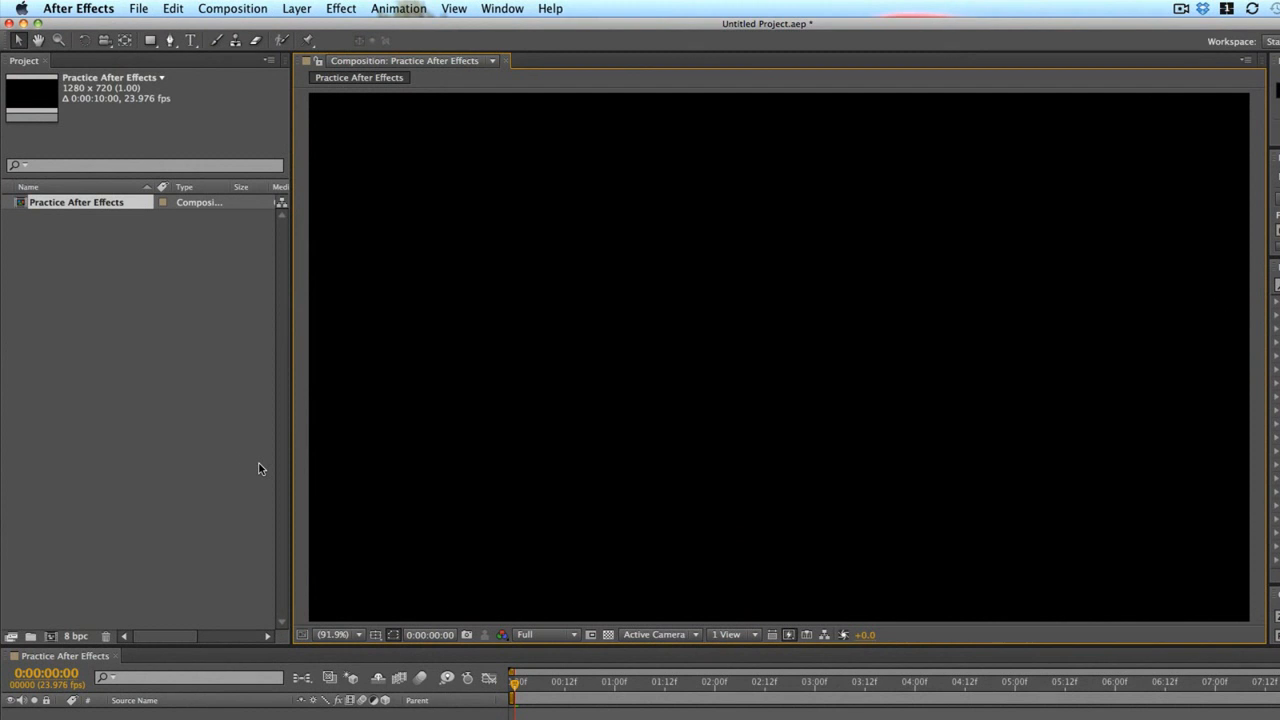
{"action": "mouse_move", "coordinate": [78, 626]}
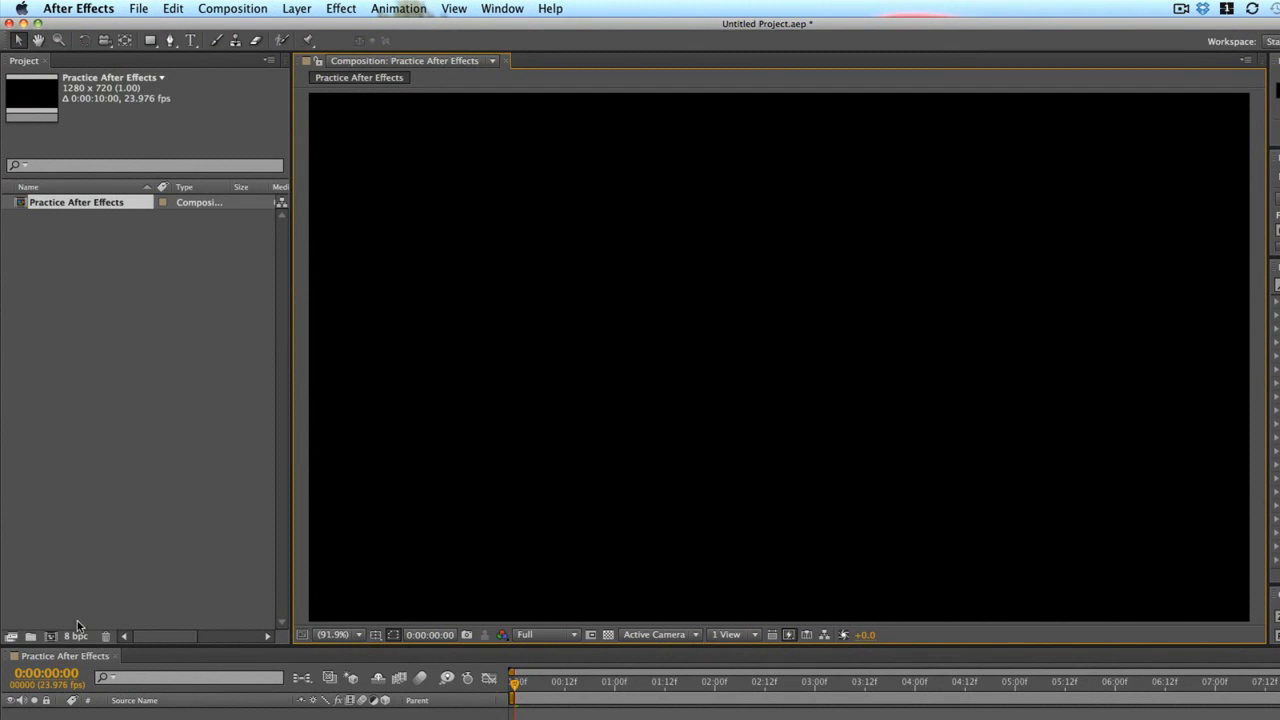
Step: Start a single-file import from the File menu's Import command
{"action": "left_click", "coordinate": [172, 8]}
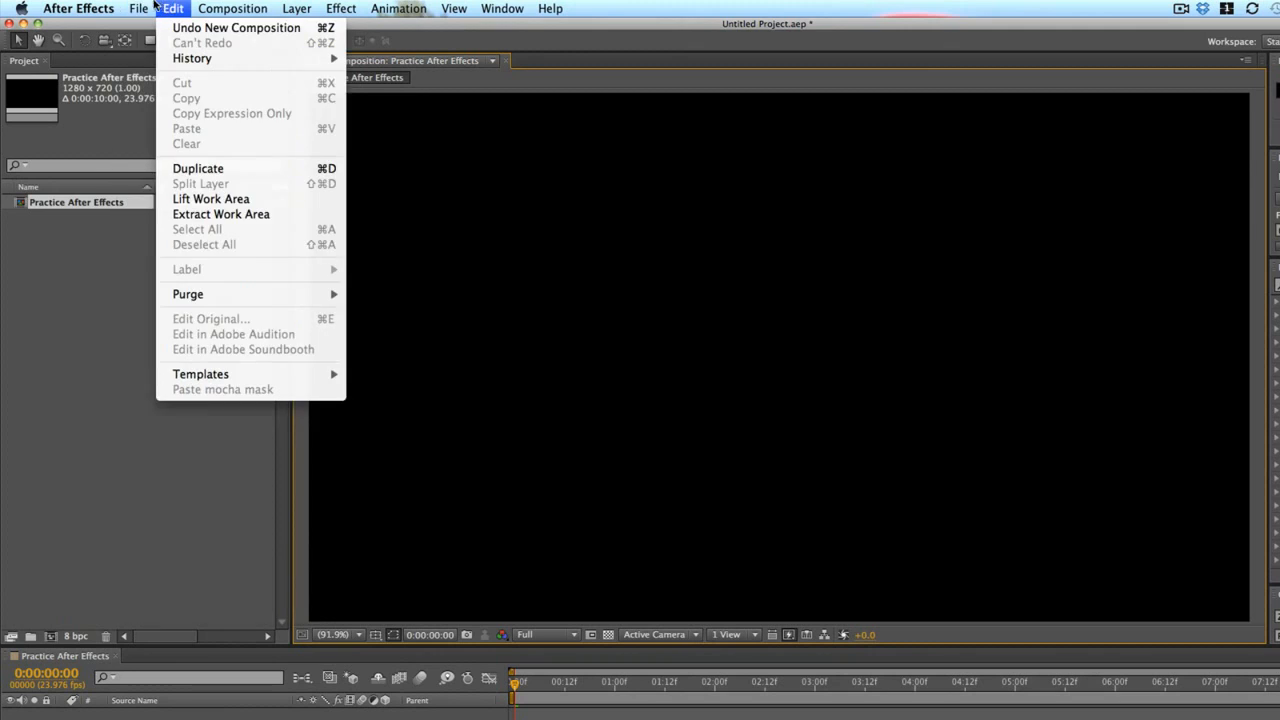
{"action": "left_click", "coordinate": [140, 8]}
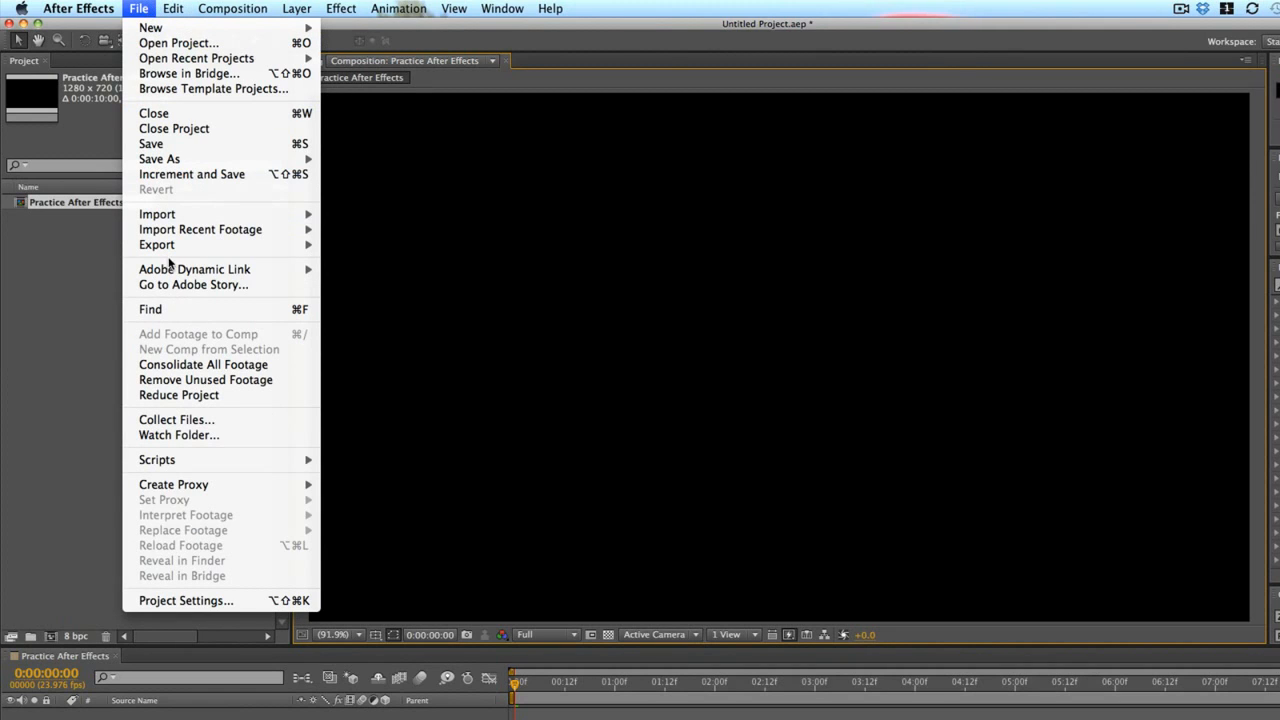
{"action": "mouse_move", "coordinate": [156, 214]}
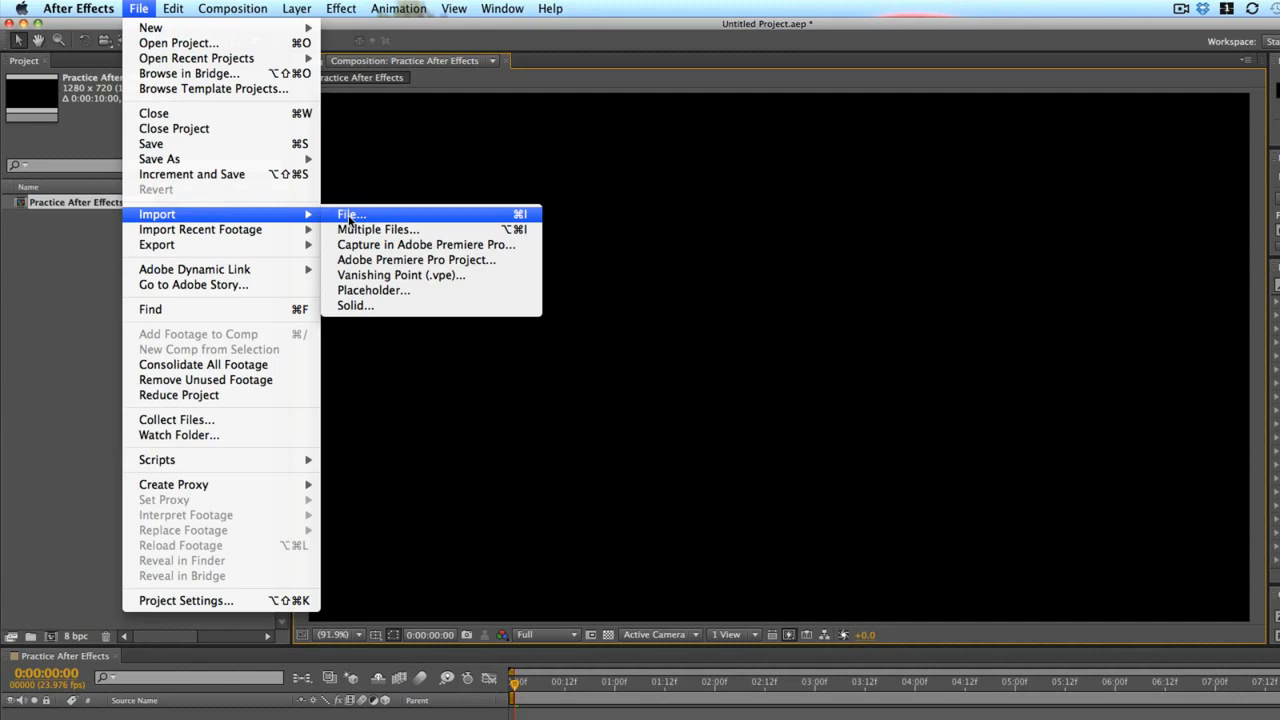
{"action": "left_click", "coordinate": [352, 214]}
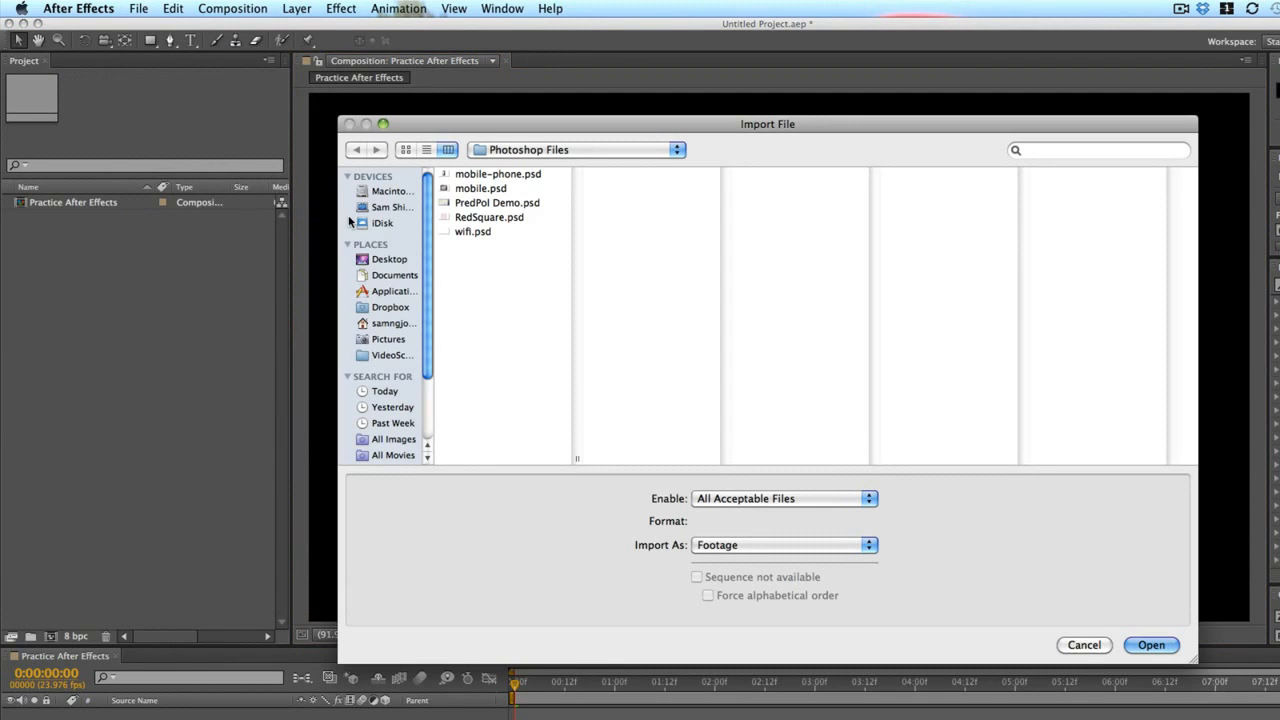
{"action": "mouse_move", "coordinate": [444, 292]}
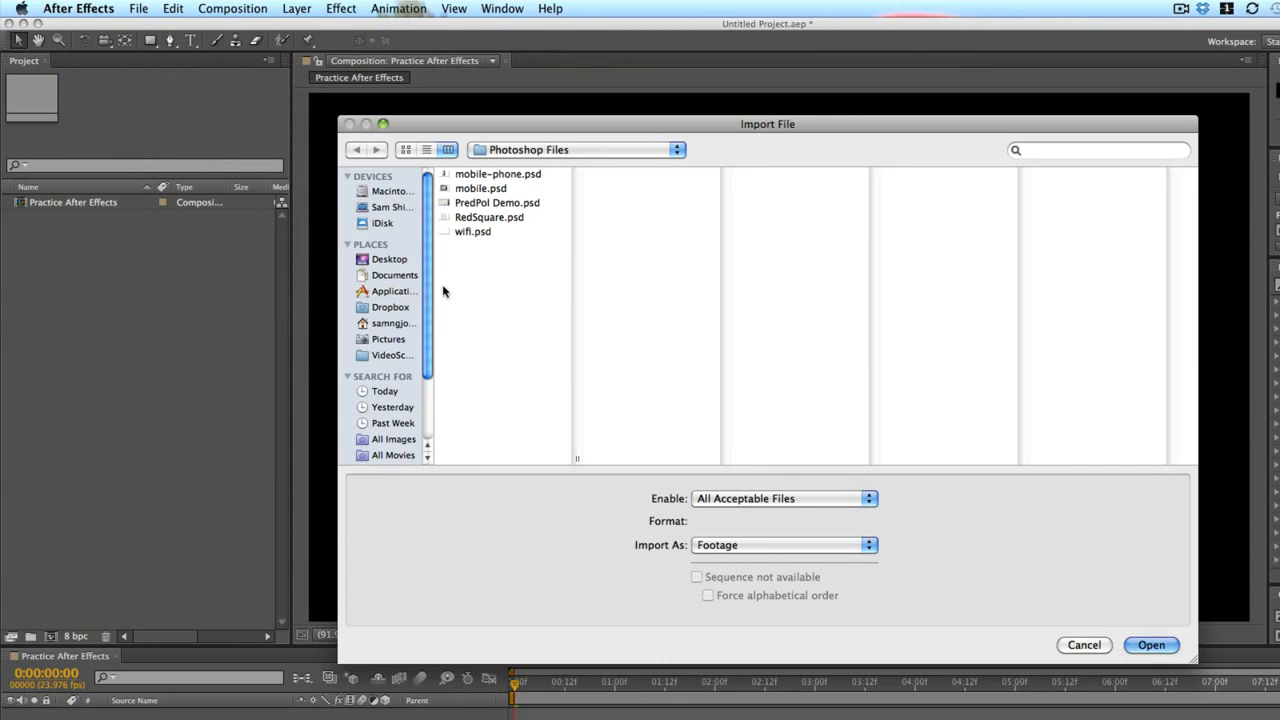
Step: Import brickwall.jpg from the SampleProject Texture folder into the project
{"action": "left_click", "coordinate": [390, 206]}
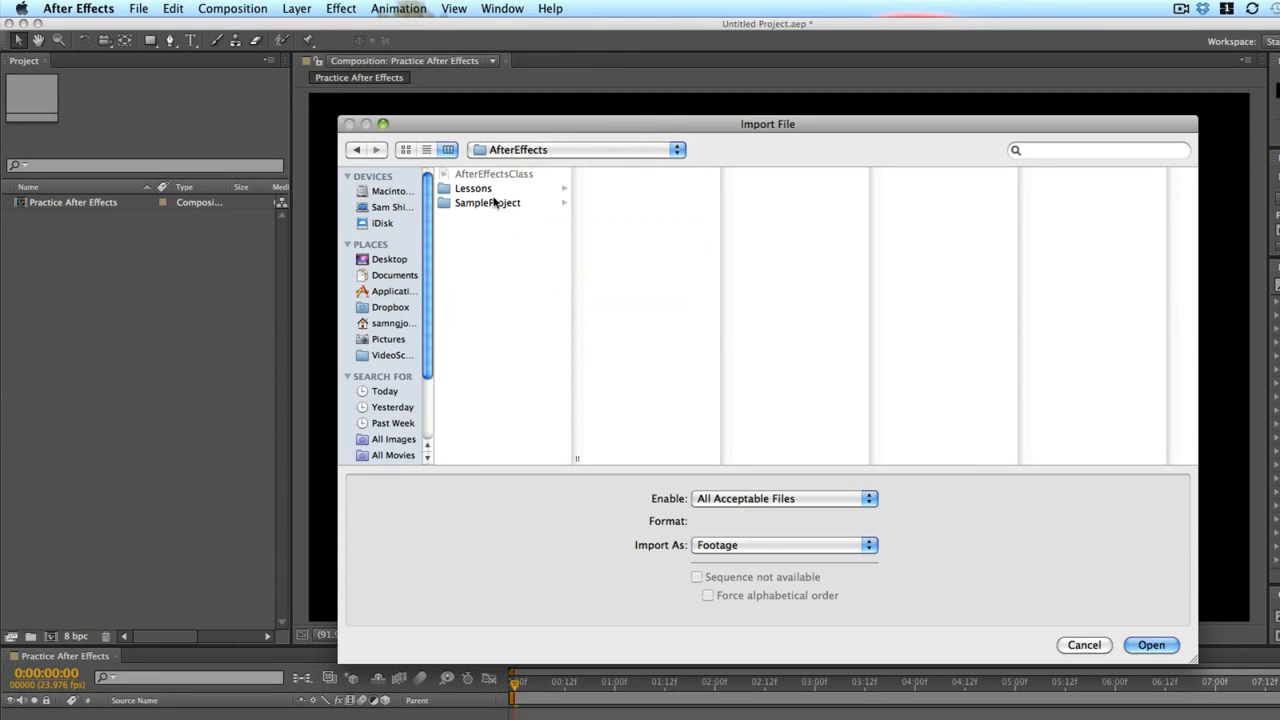
{"action": "left_click", "coordinate": [488, 202]}
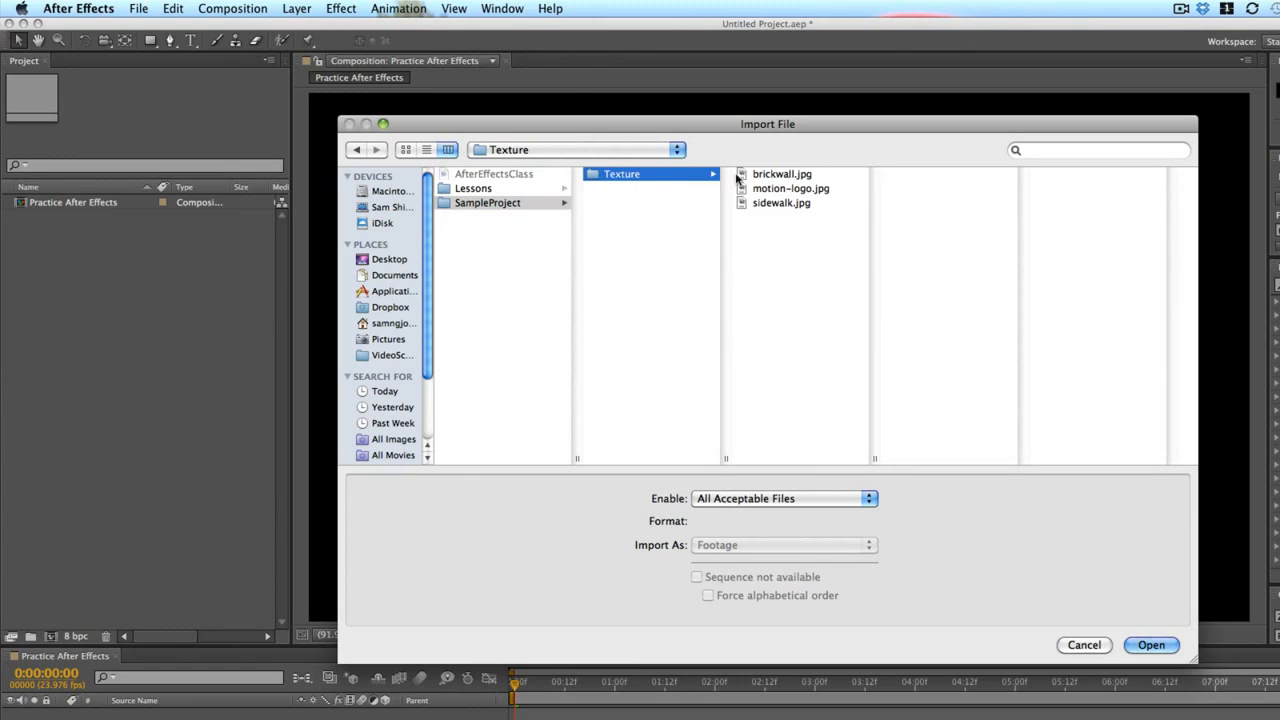
{"action": "left_click", "coordinate": [780, 172]}
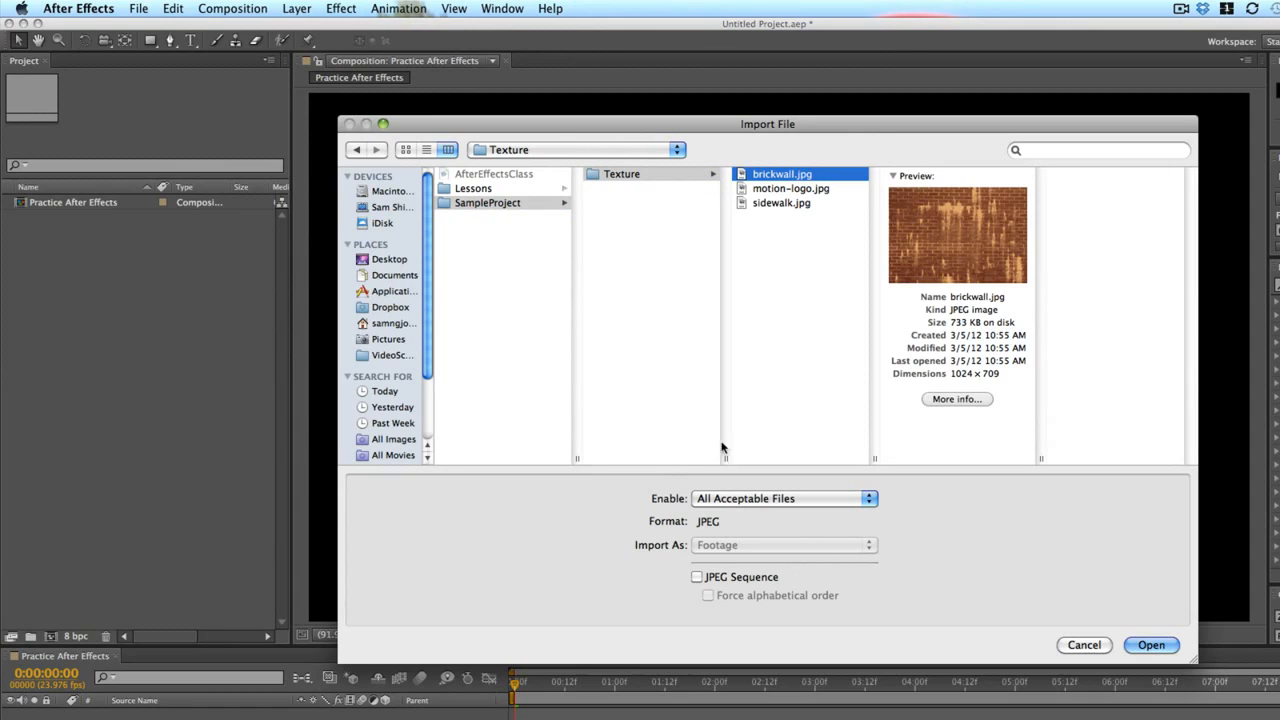
{"action": "left_click", "coordinate": [1152, 644]}
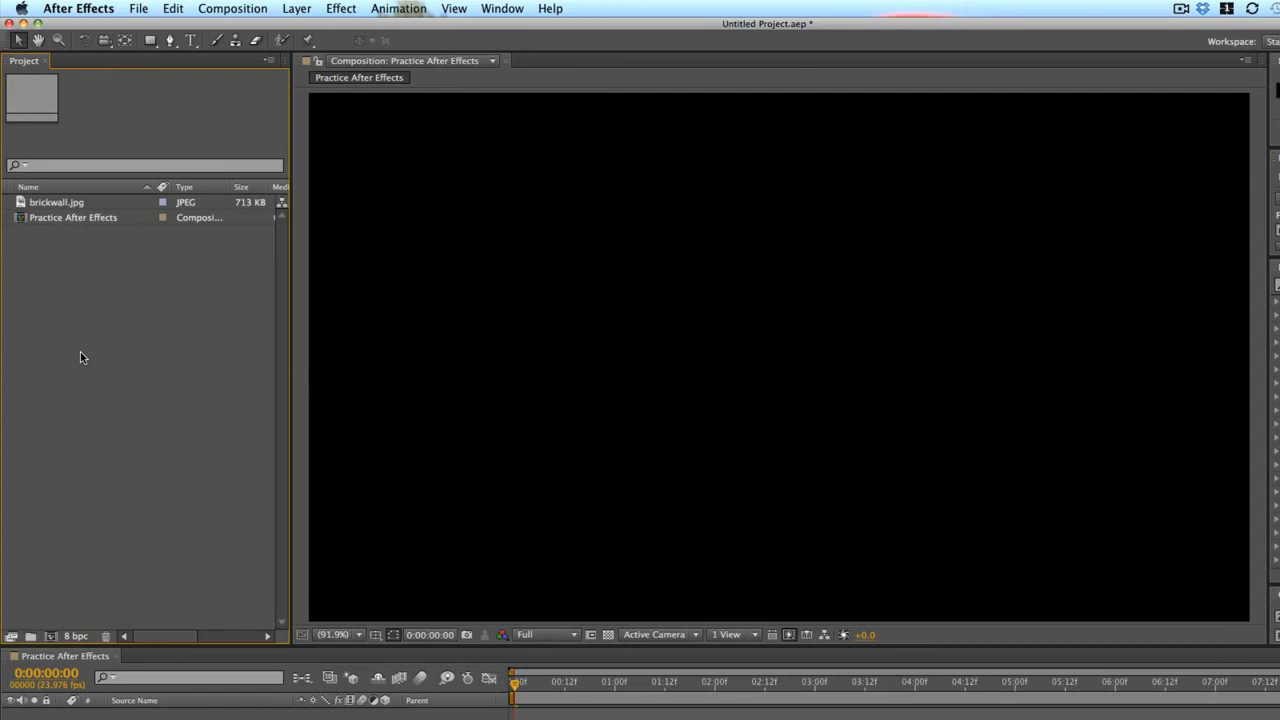
{"action": "mouse_move", "coordinate": [348, 8]}
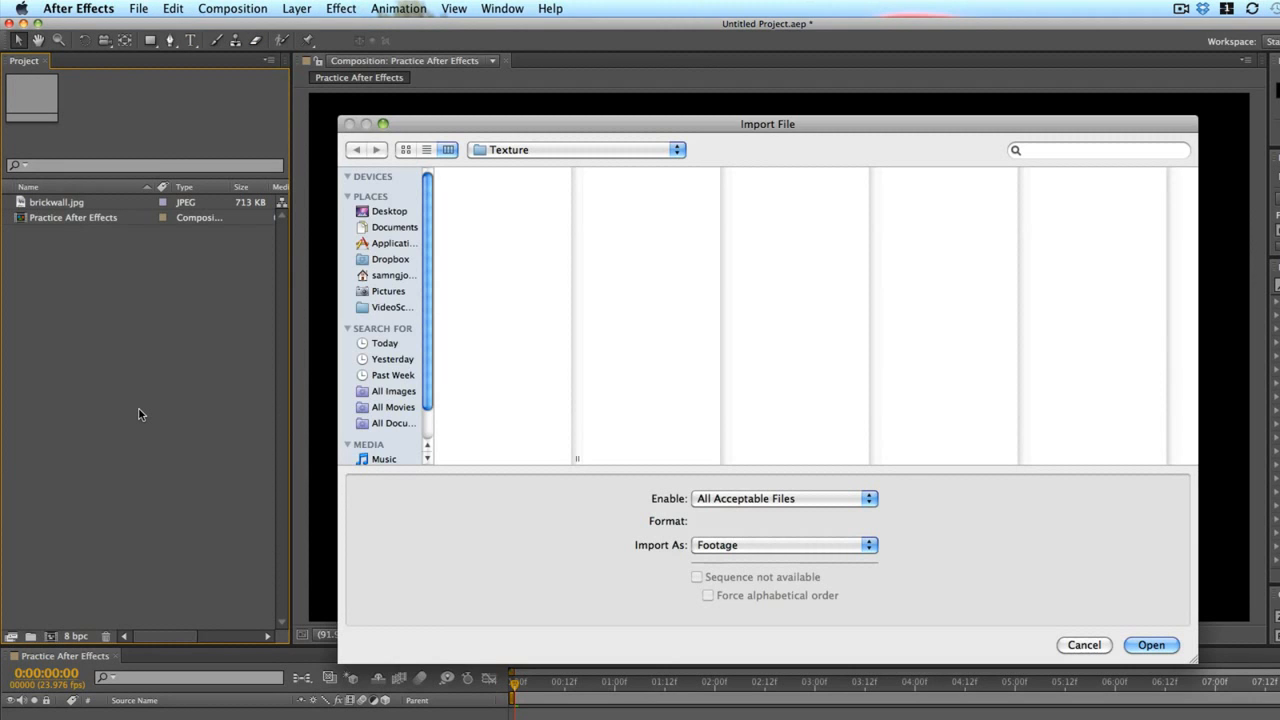
Step: Import brickwall.jpg, motion-logo.jpg and sidewalk.jpg together from the Texture folder
{"action": "left_click", "coordinate": [484, 174]}
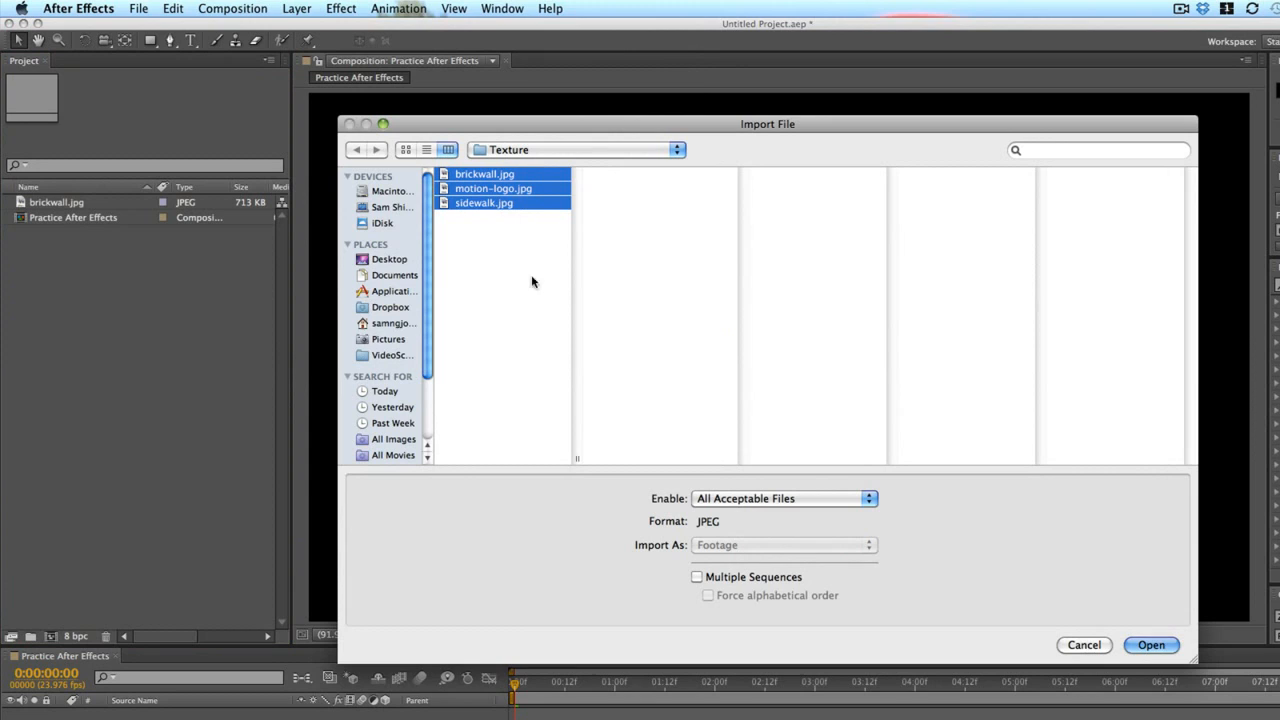
{"action": "mouse_move", "coordinate": [520, 264]}
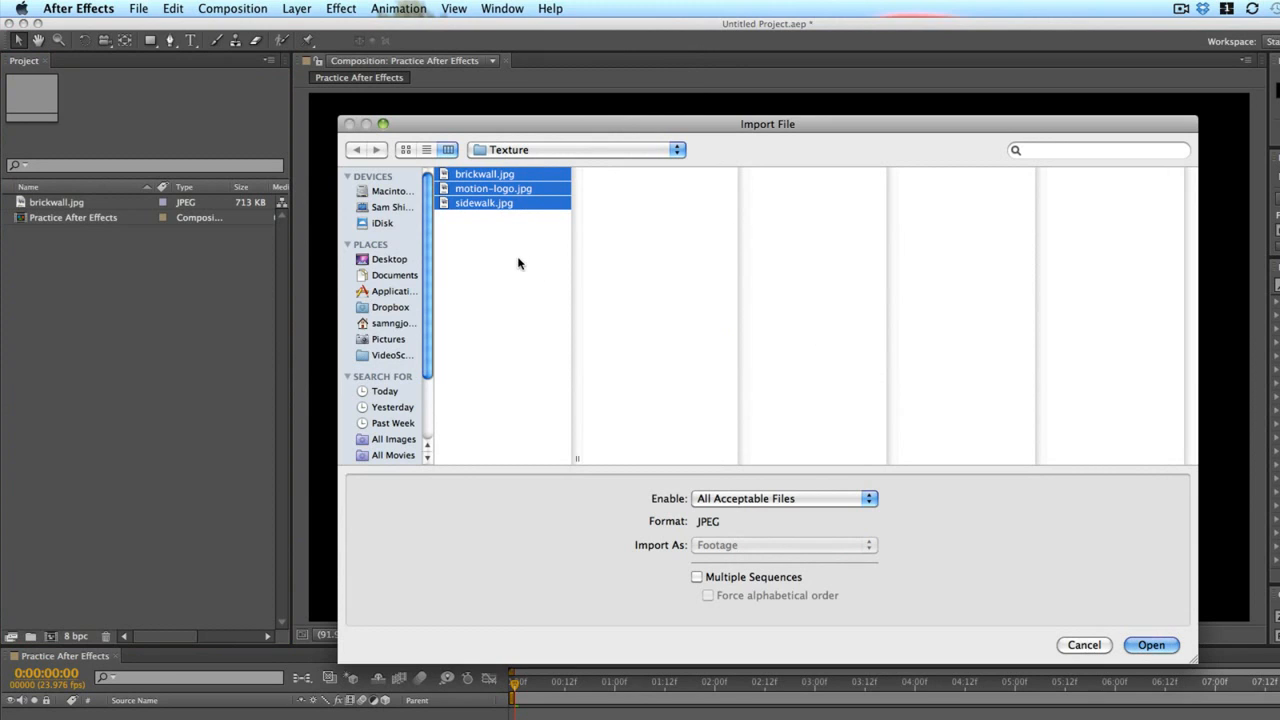
{"action": "left_click", "coordinate": [1152, 644]}
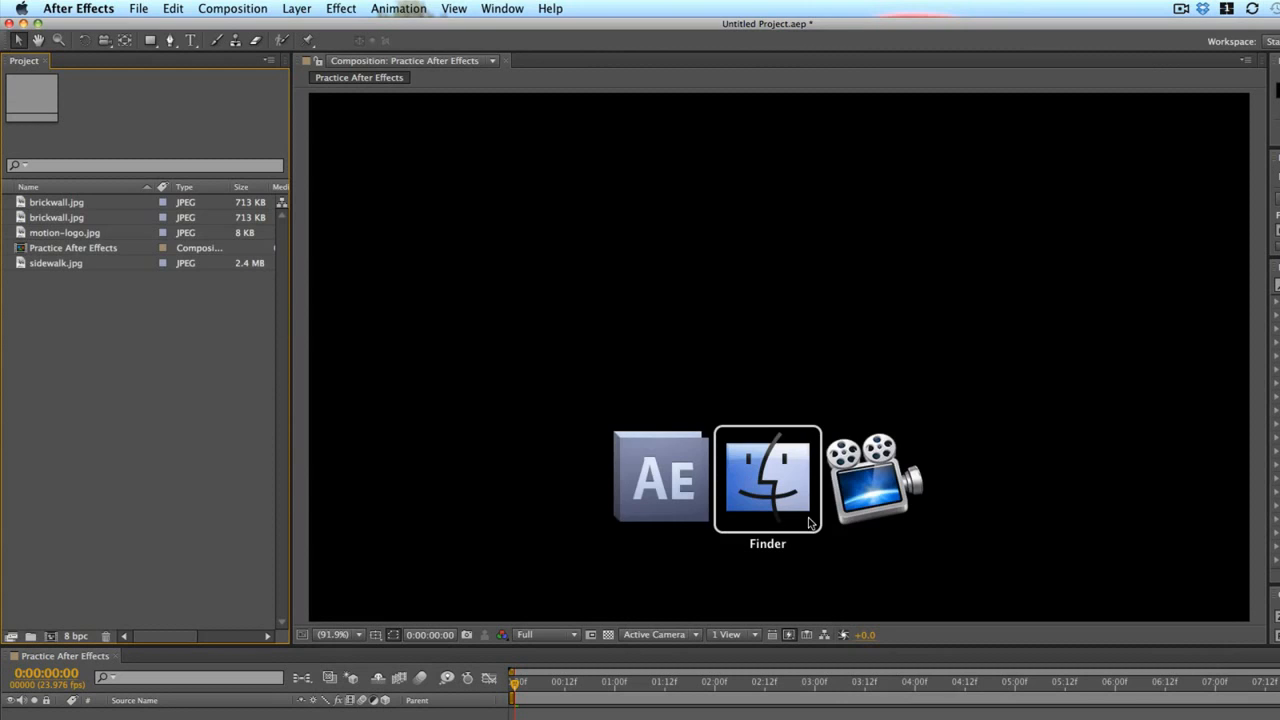
Step: Switch to Finder and drag the three texture JPEGs into the Project panel
{"action": "left_click", "coordinate": [768, 478]}
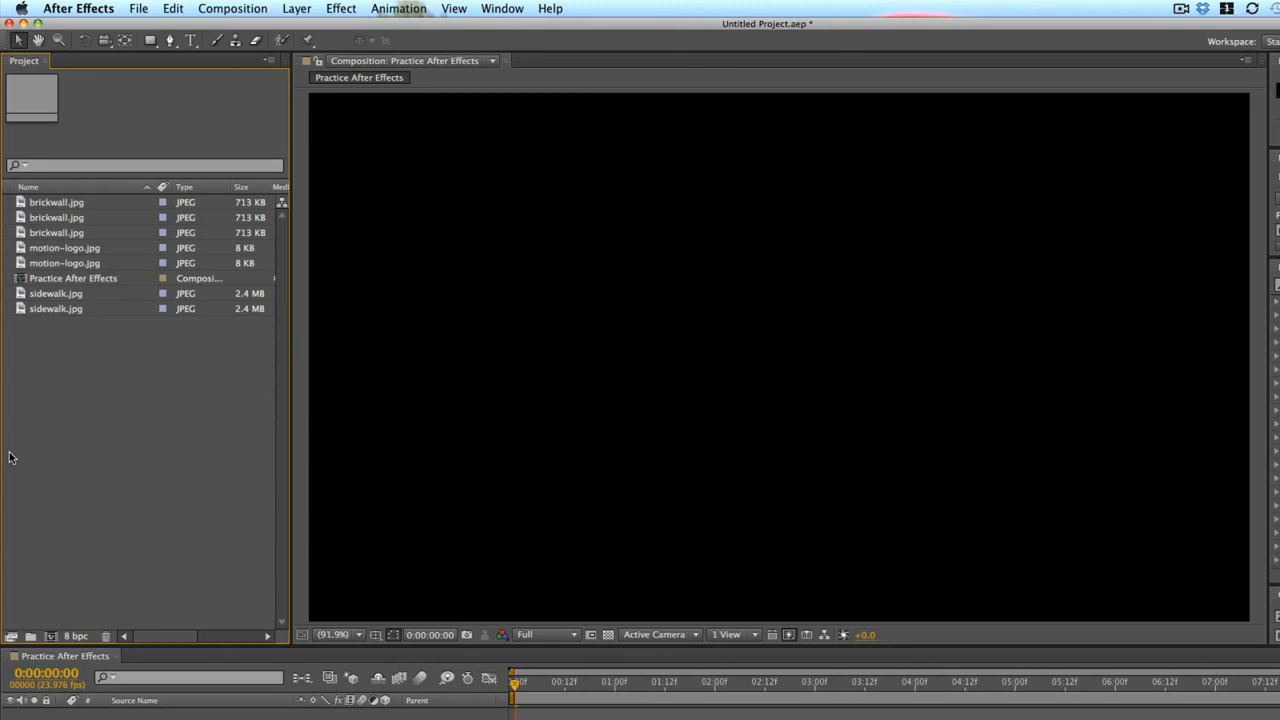
{"action": "mouse_move", "coordinate": [12, 524]}
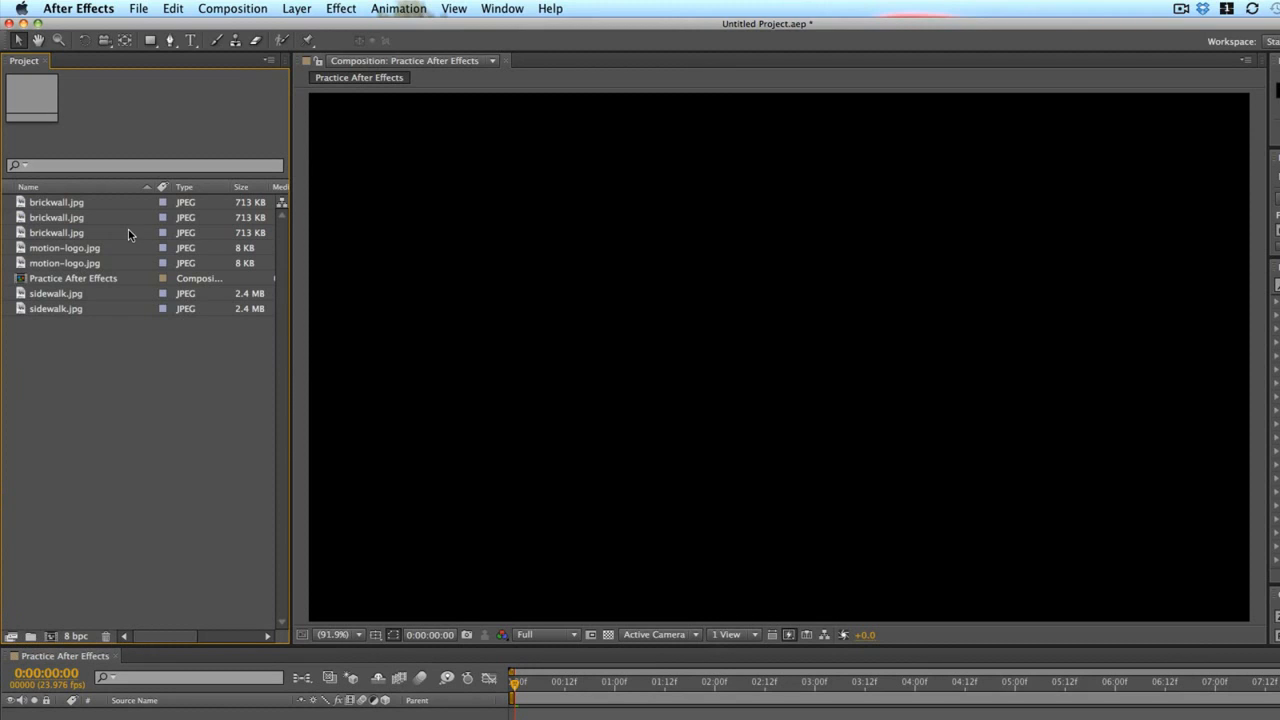
{"action": "mouse_move", "coordinate": [184, 440]}
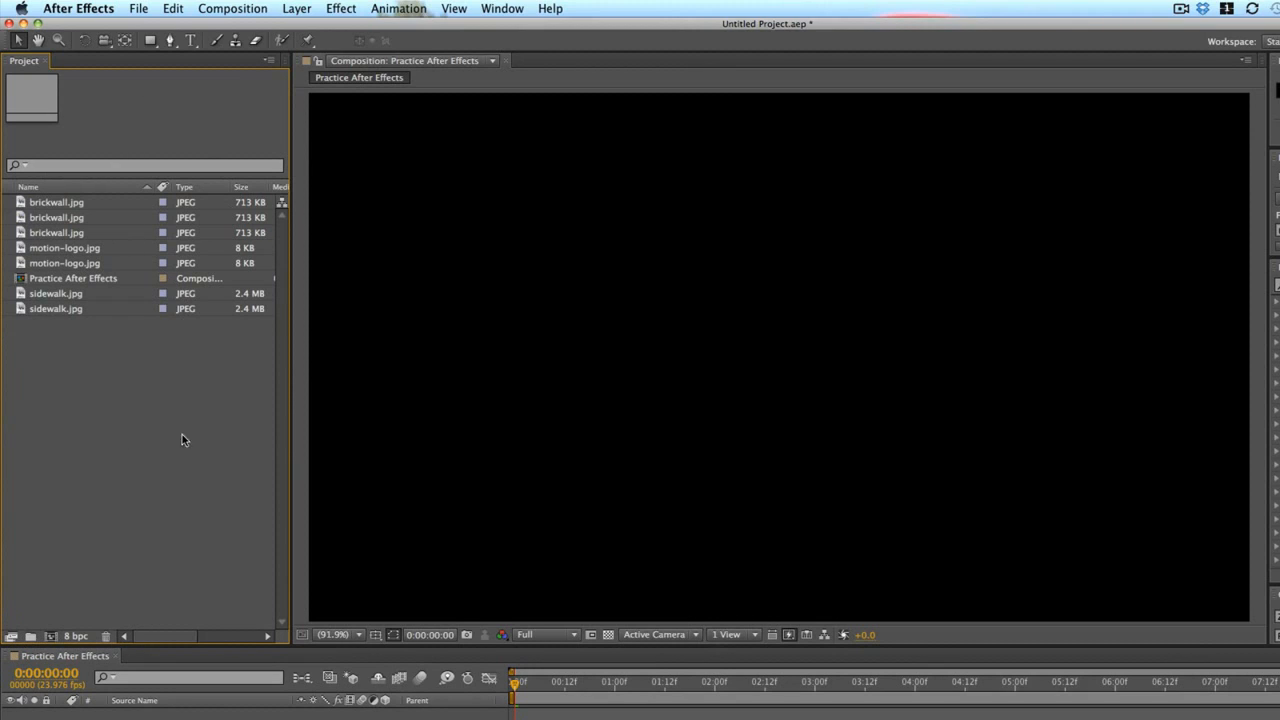
{"action": "mouse_move", "coordinate": [70, 546]}
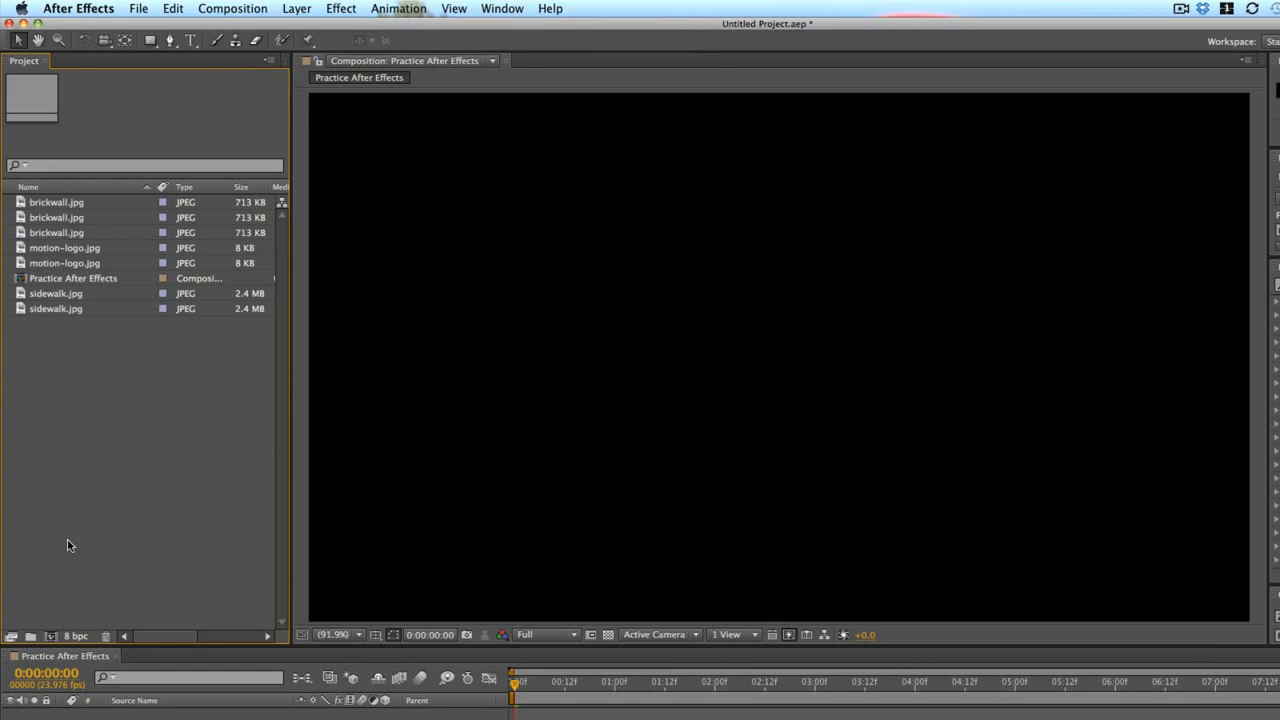
{"action": "mouse_move", "coordinate": [8, 496]}
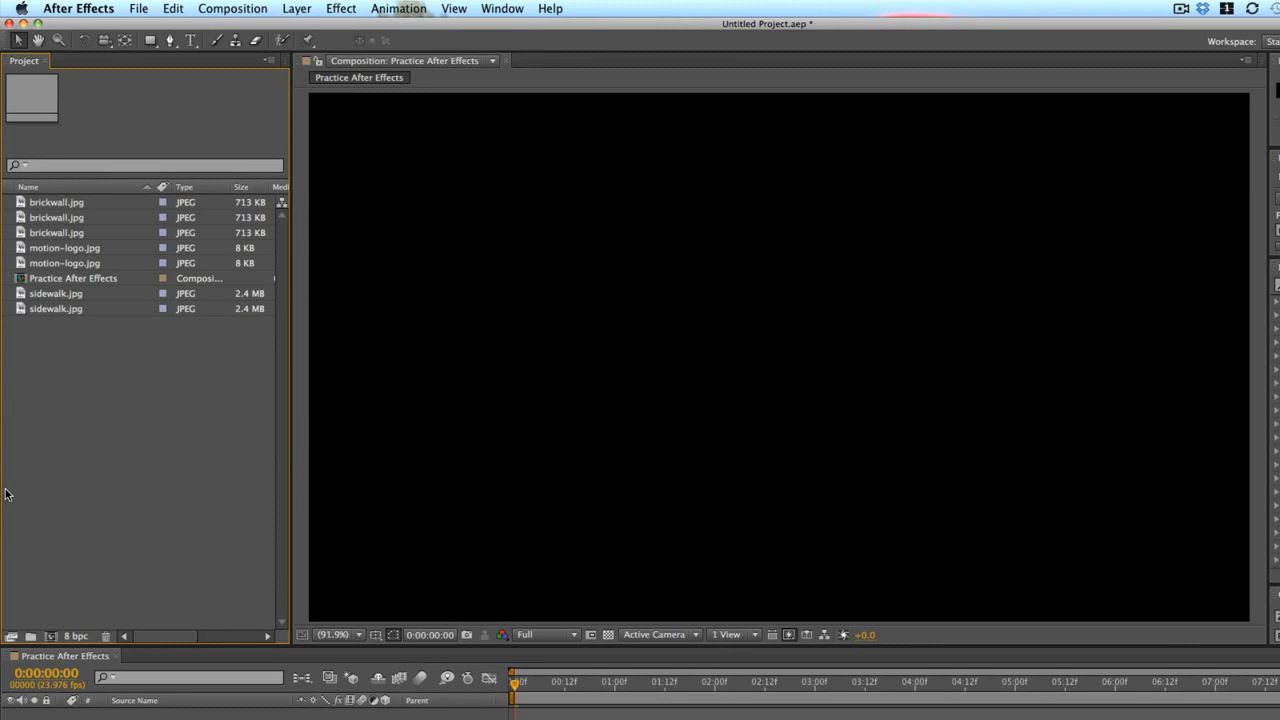
{"action": "mouse_move", "coordinate": [8, 504]}
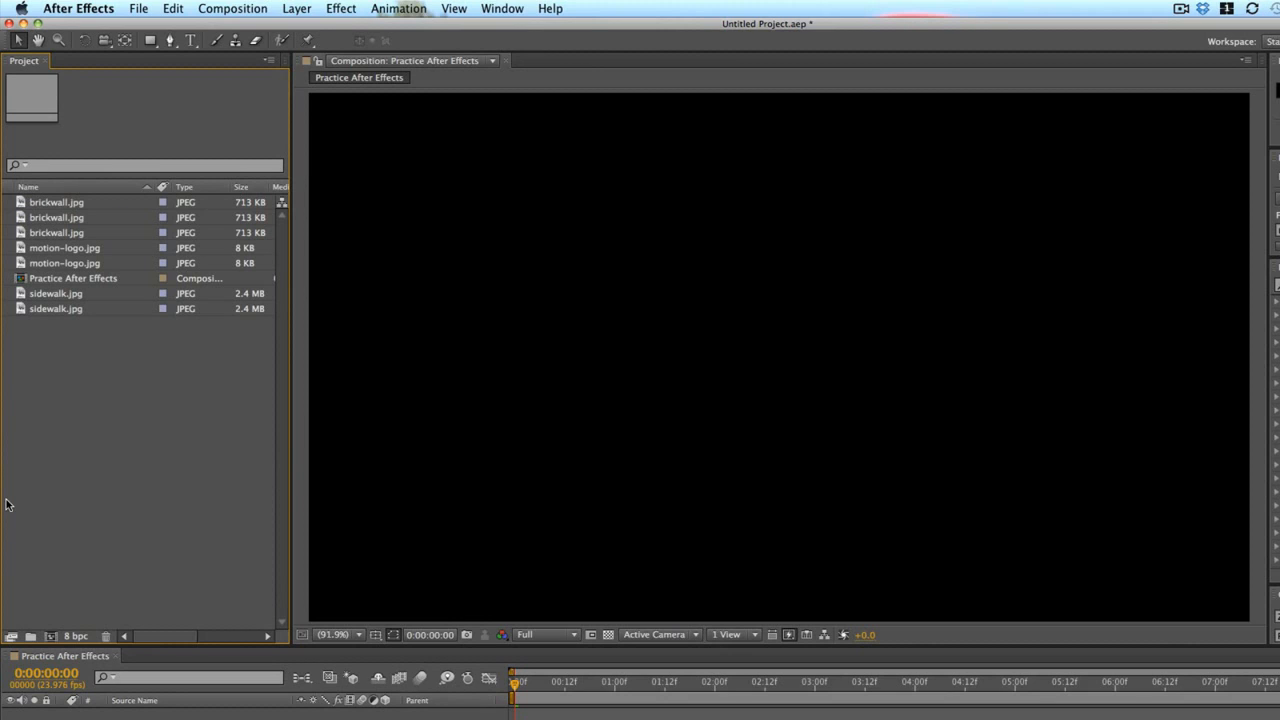
{"action": "mouse_move", "coordinate": [36, 516]}
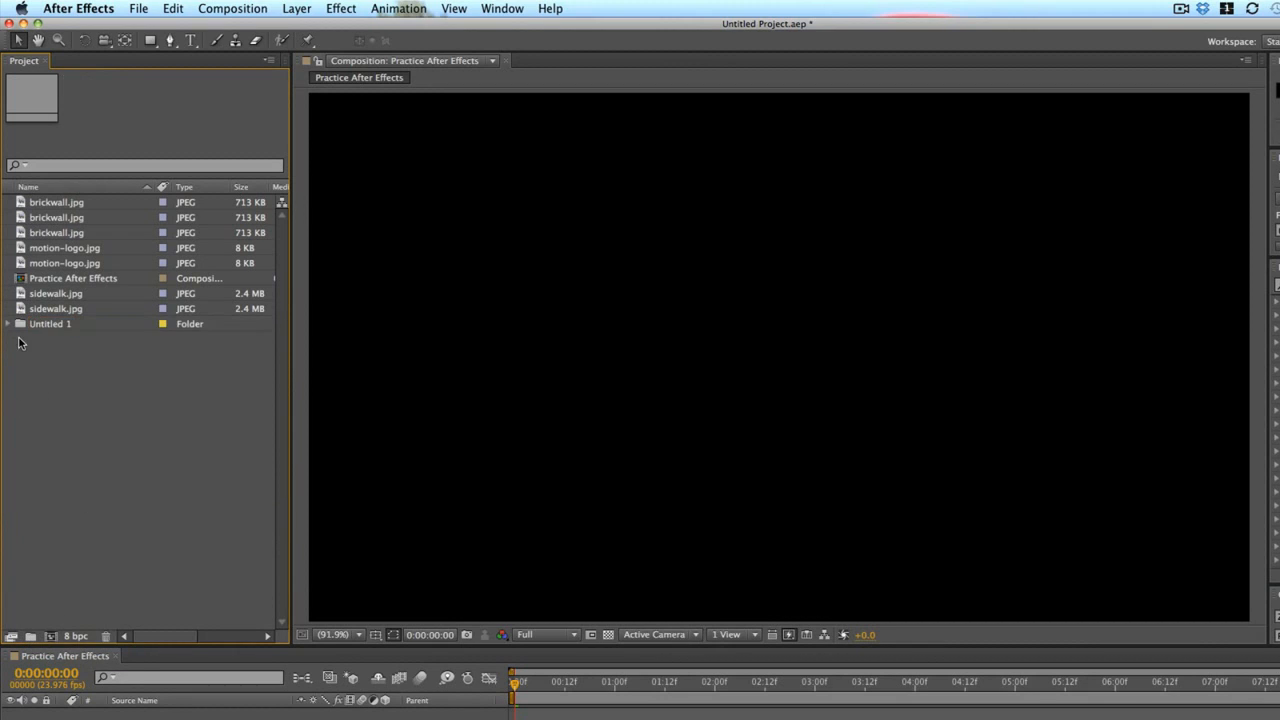
Step: Rename the new Untitled 1 folder to Textures and move the texture JPEGs into it
{"action": "double_click", "coordinate": [50, 324]}
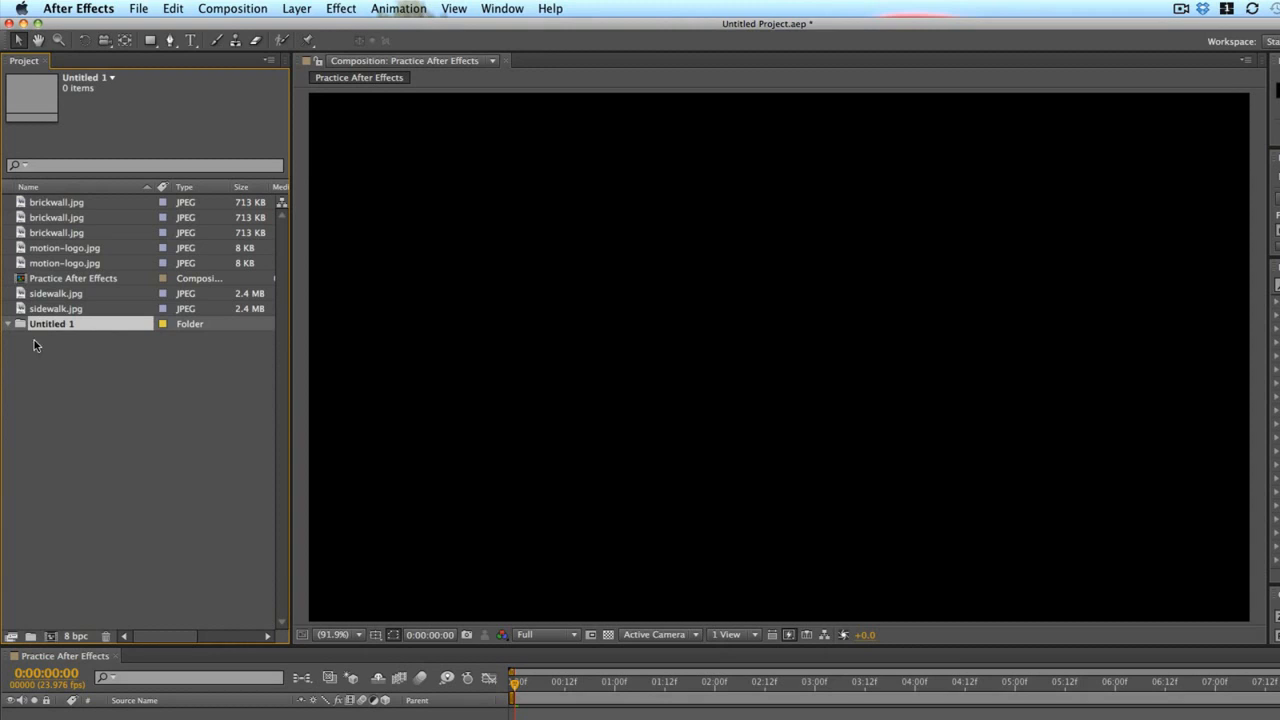
{"action": "double_click", "coordinate": [52, 324]}
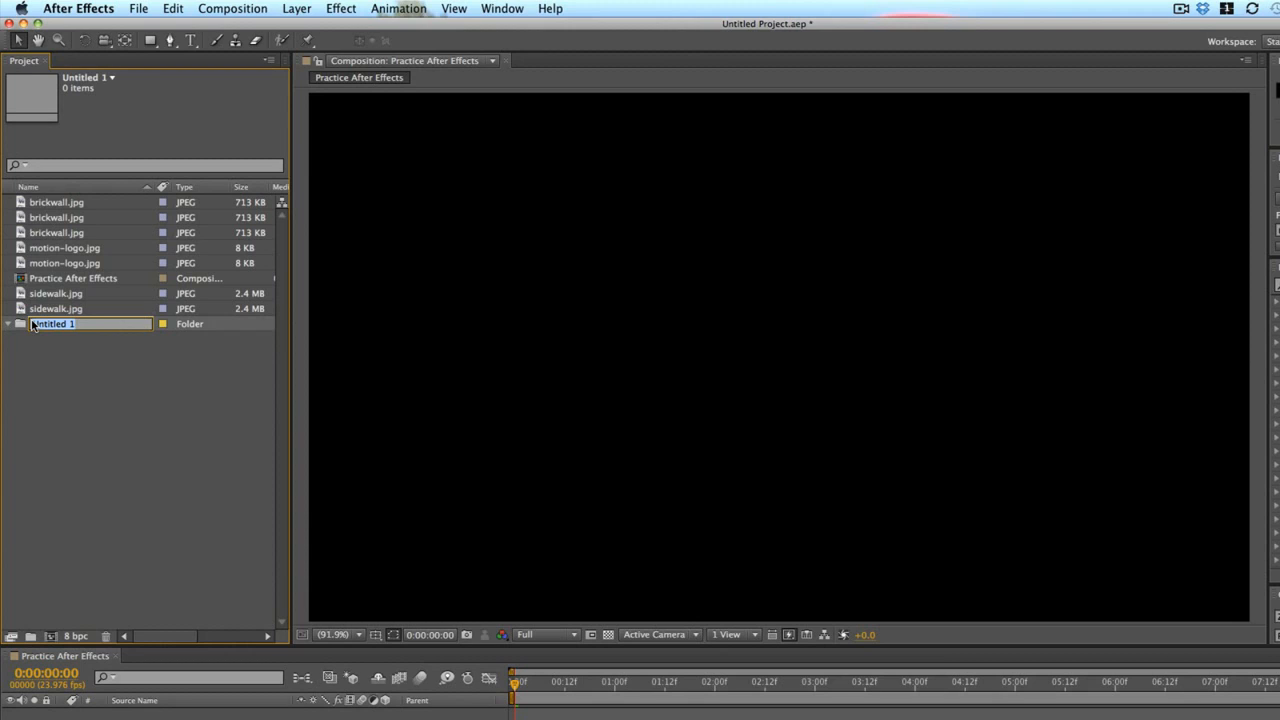
{"action": "type", "text": "Textures"}
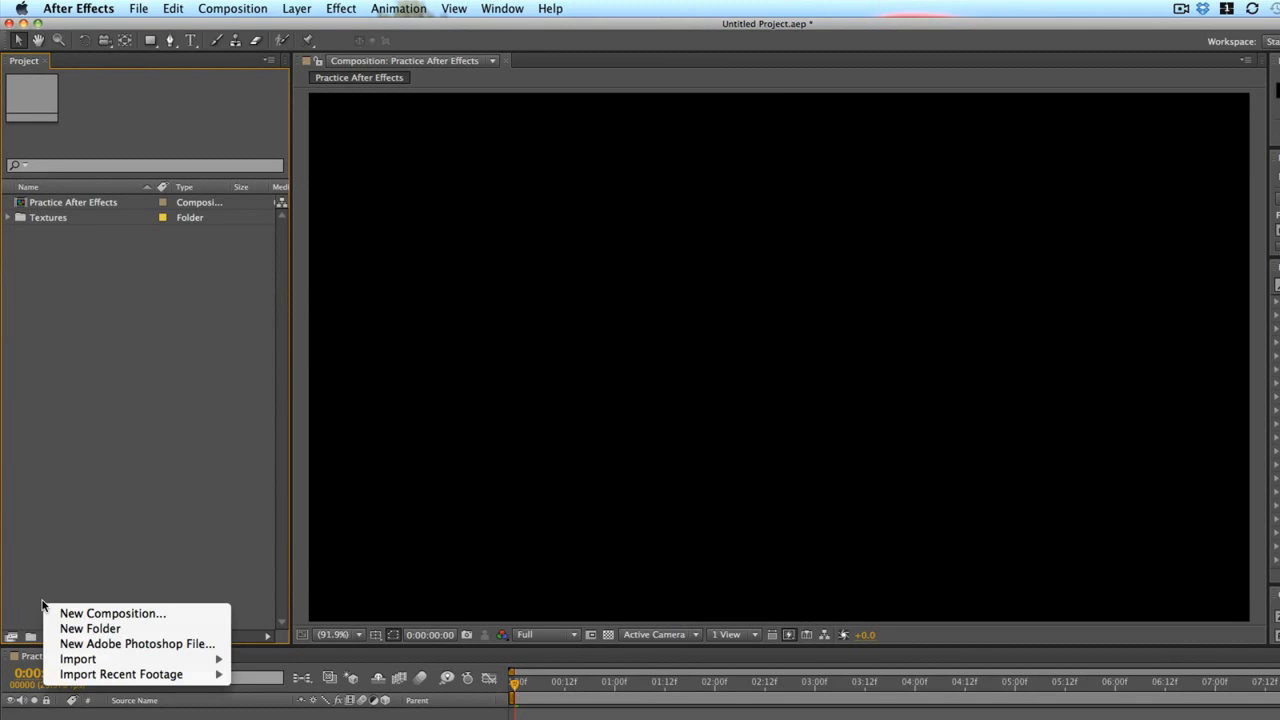
{"action": "mouse_move", "coordinate": [122, 486]}
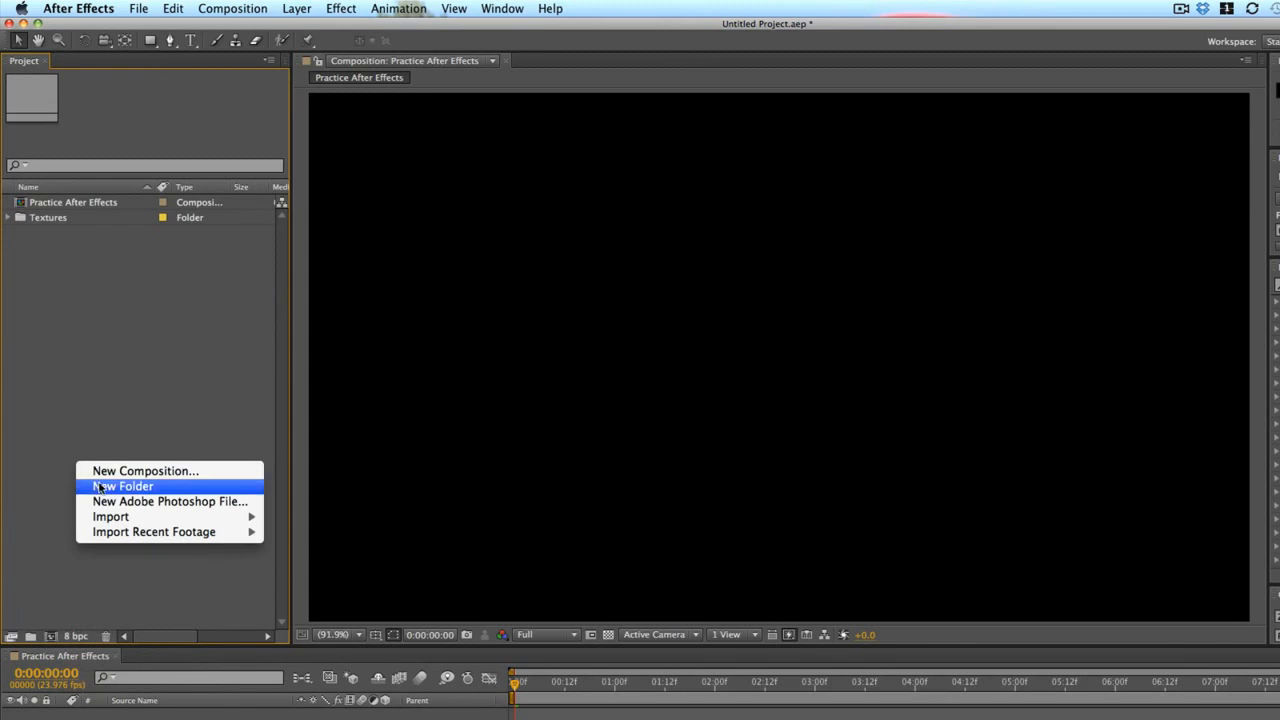
Step: Create a new project folder named Compositions and select the Practice After Effects comp
{"action": "left_click", "coordinate": [122, 486]}
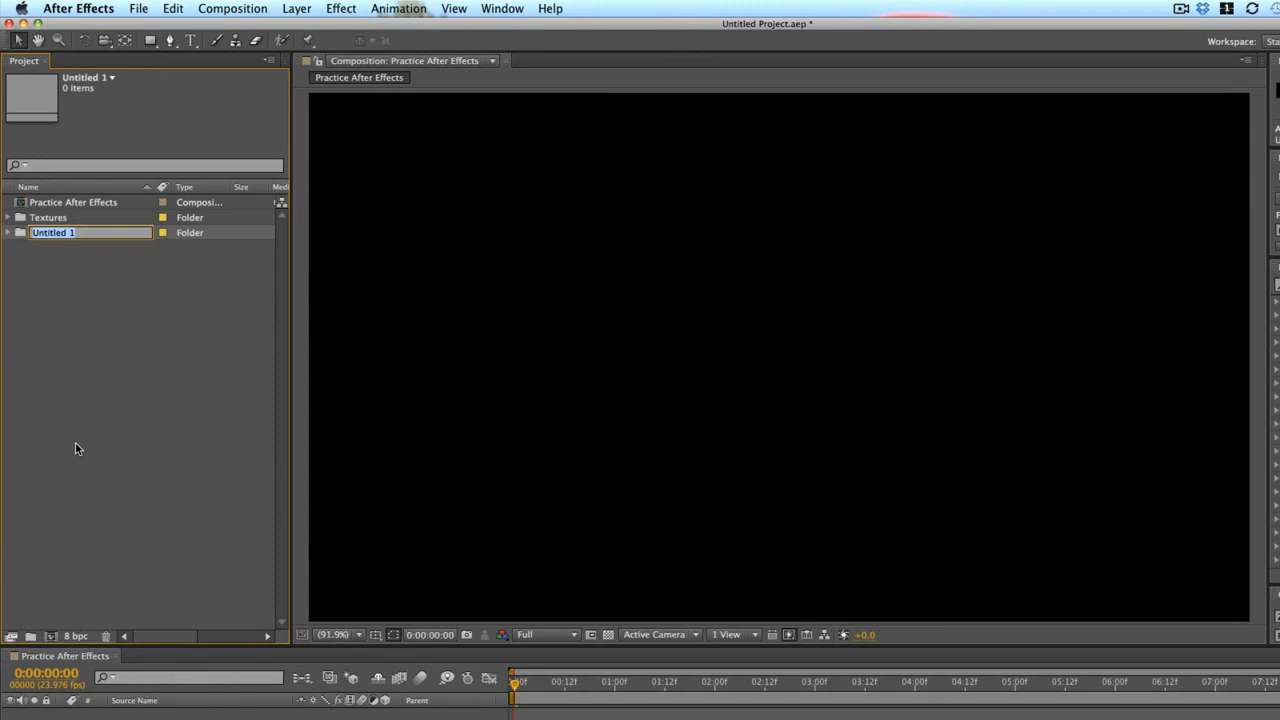
{"action": "type", "text": "Compositions"}
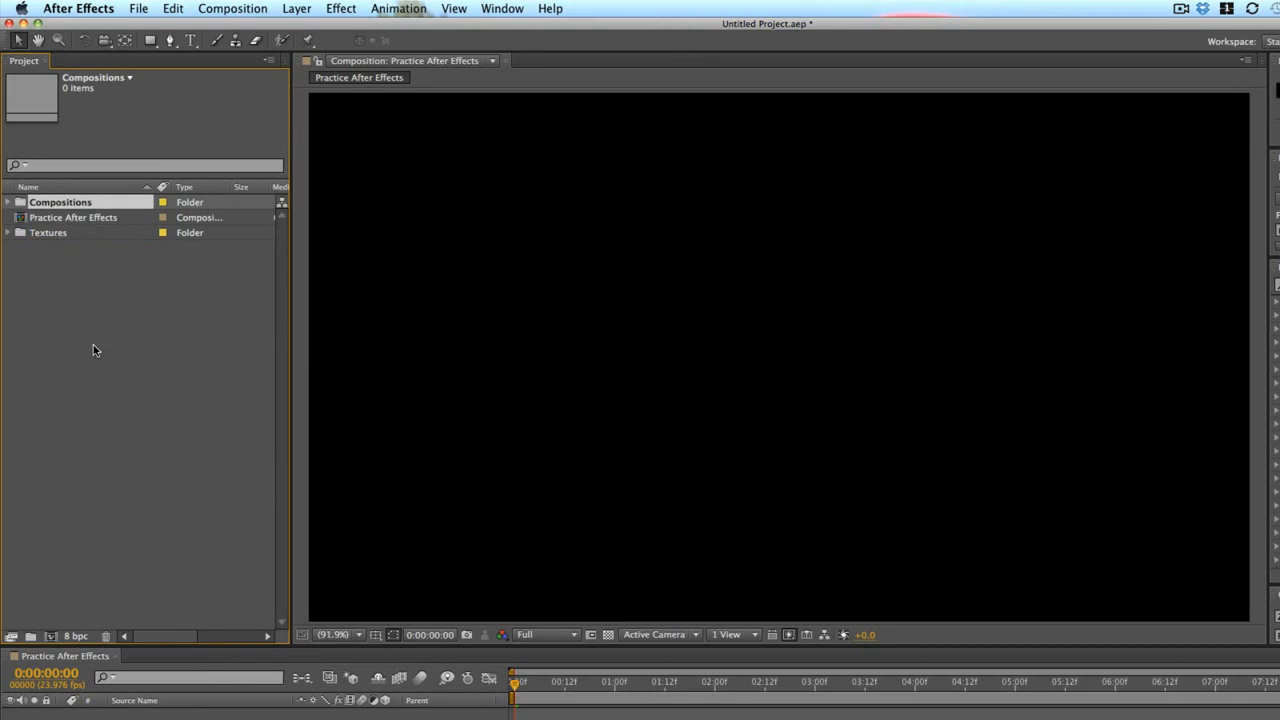
{"action": "left_click", "coordinate": [72, 216]}
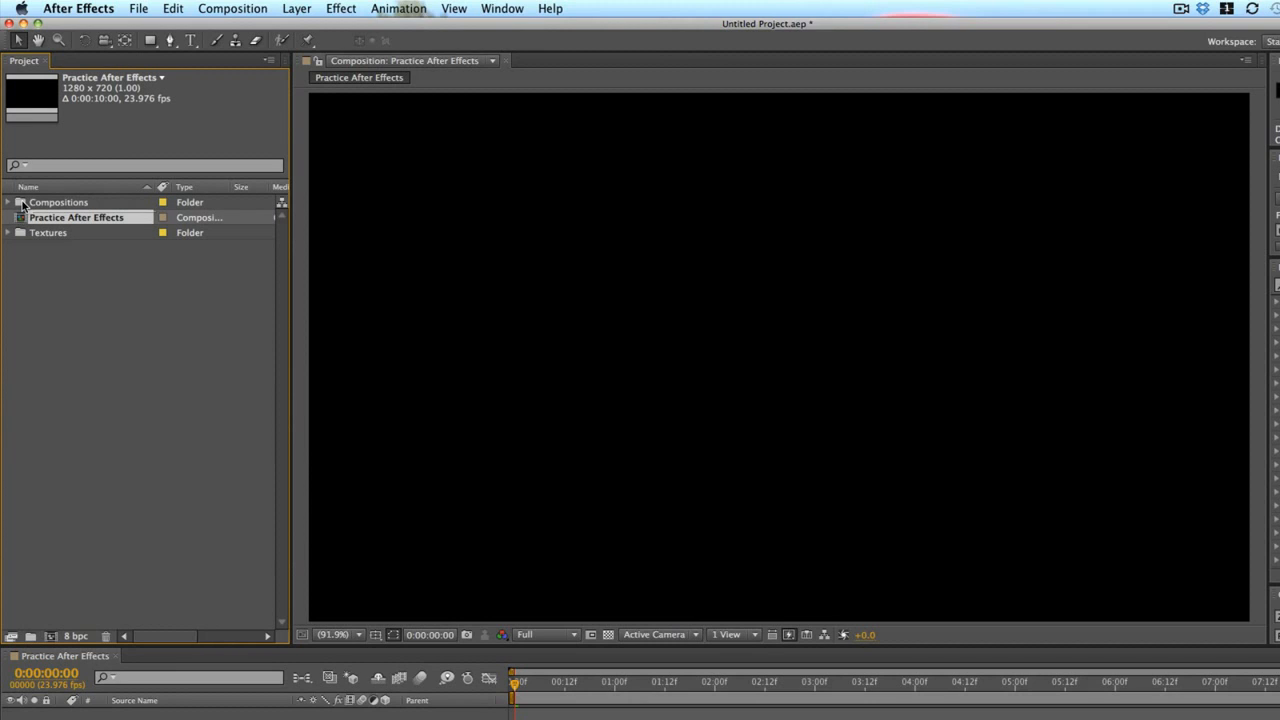
Step: Move the Practice After Effects comp into the Compositions folder
{"action": "left_click", "coordinate": [8, 202]}
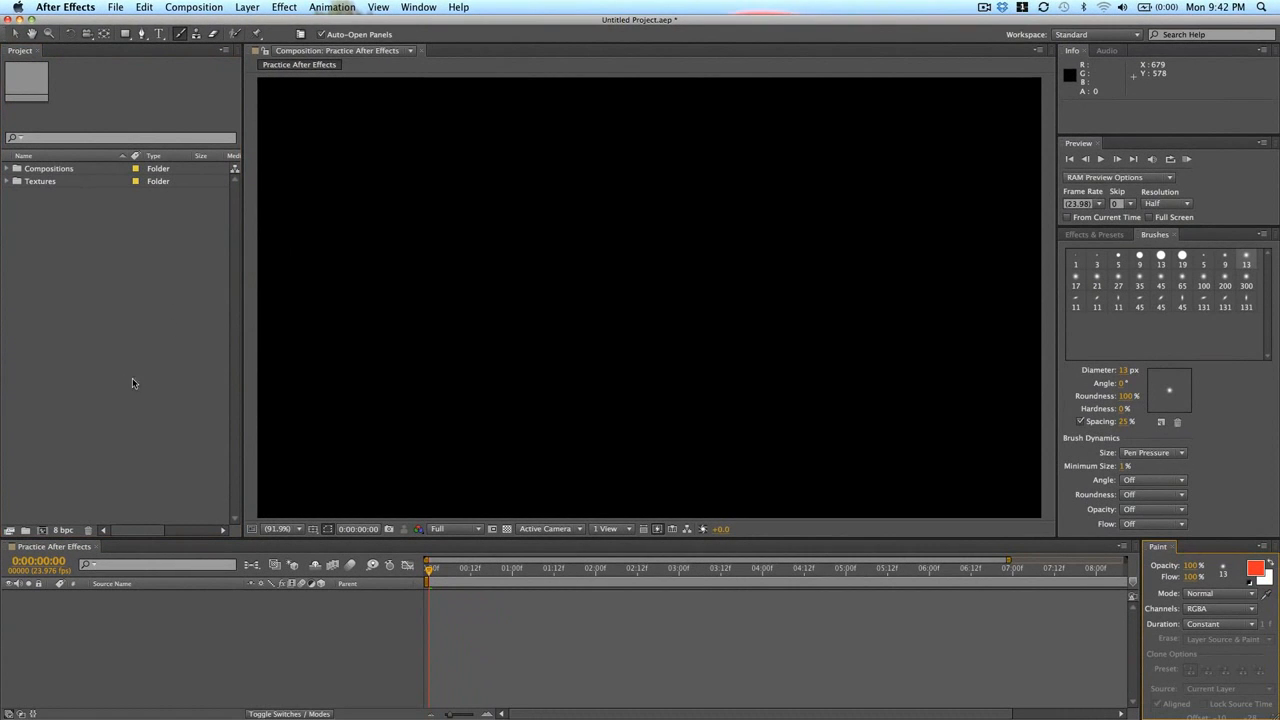
{"action": "mouse_move", "coordinate": [1176, 552]}
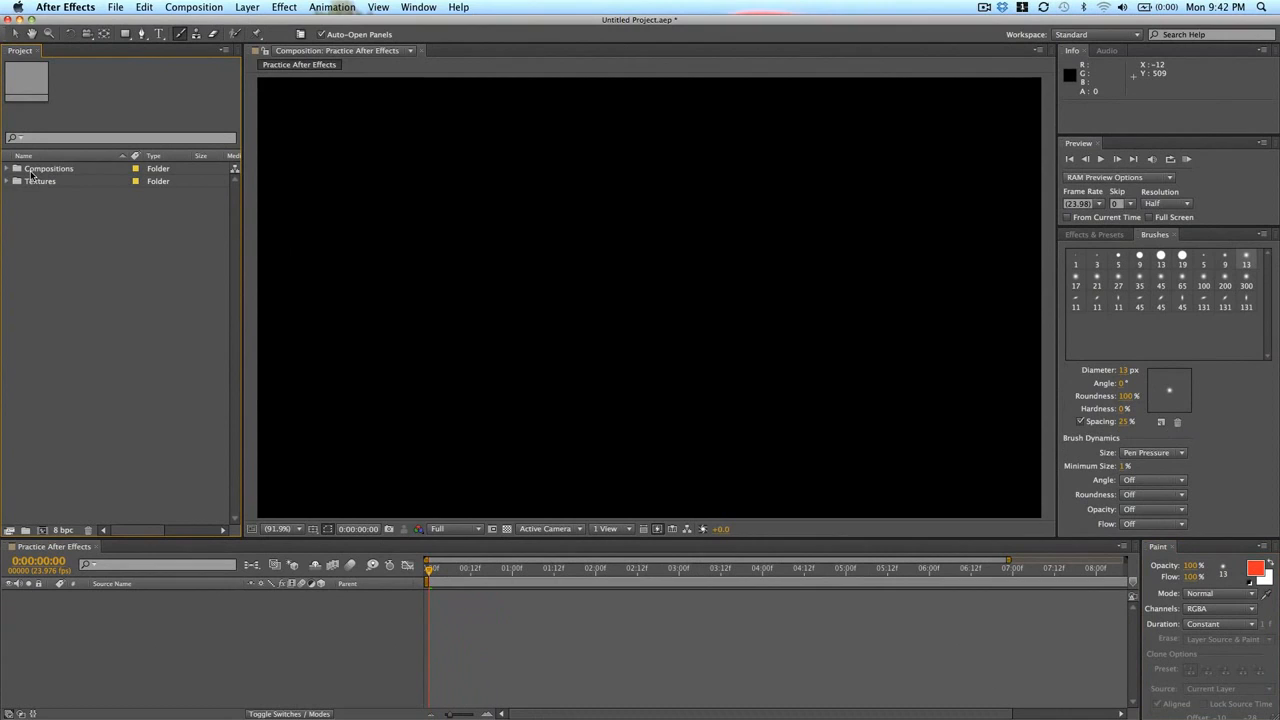
{"action": "mouse_move", "coordinate": [30, 172]}
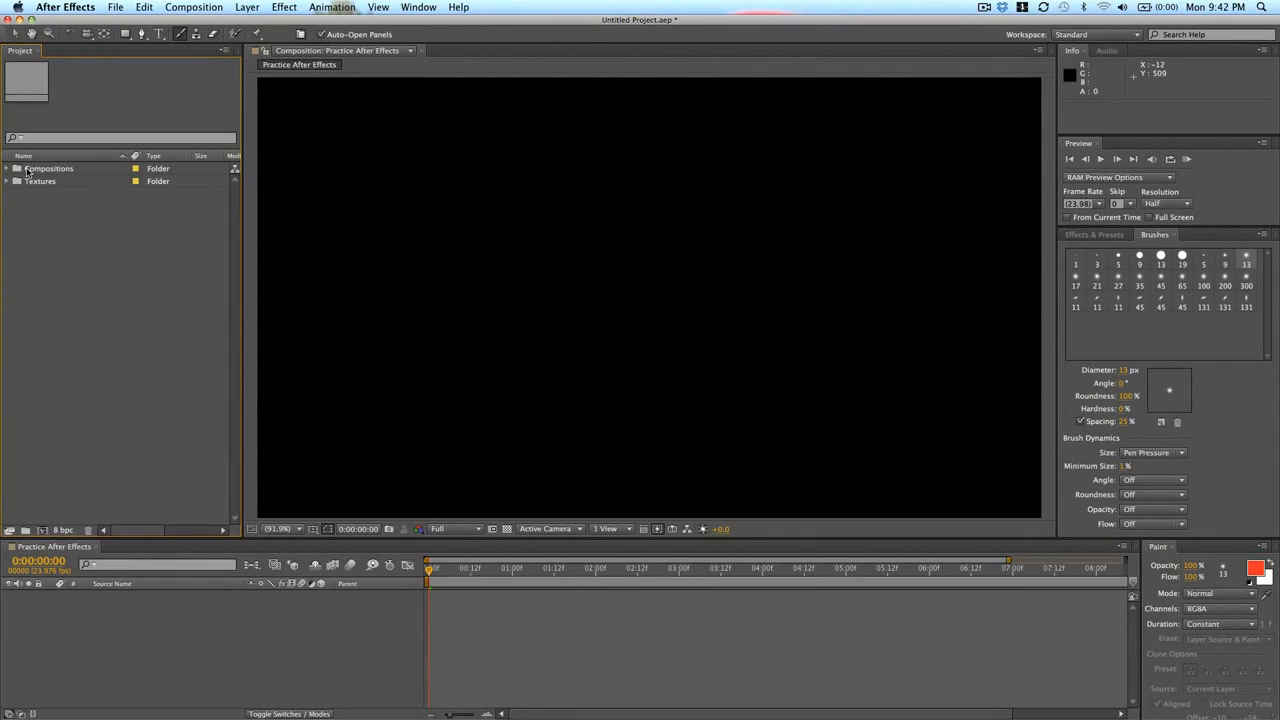